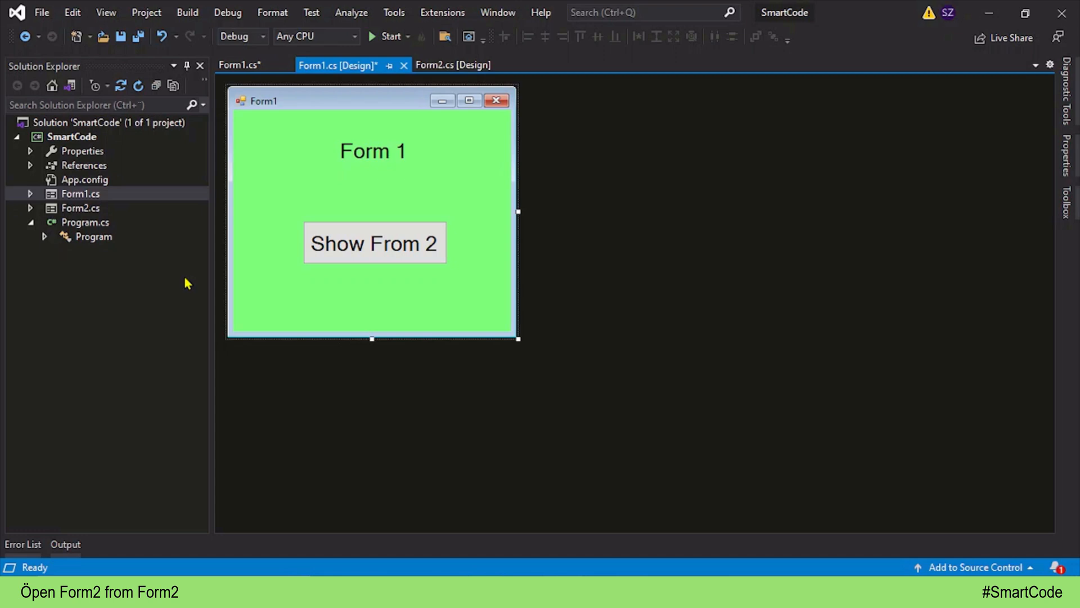
mouse_move(157, 244)
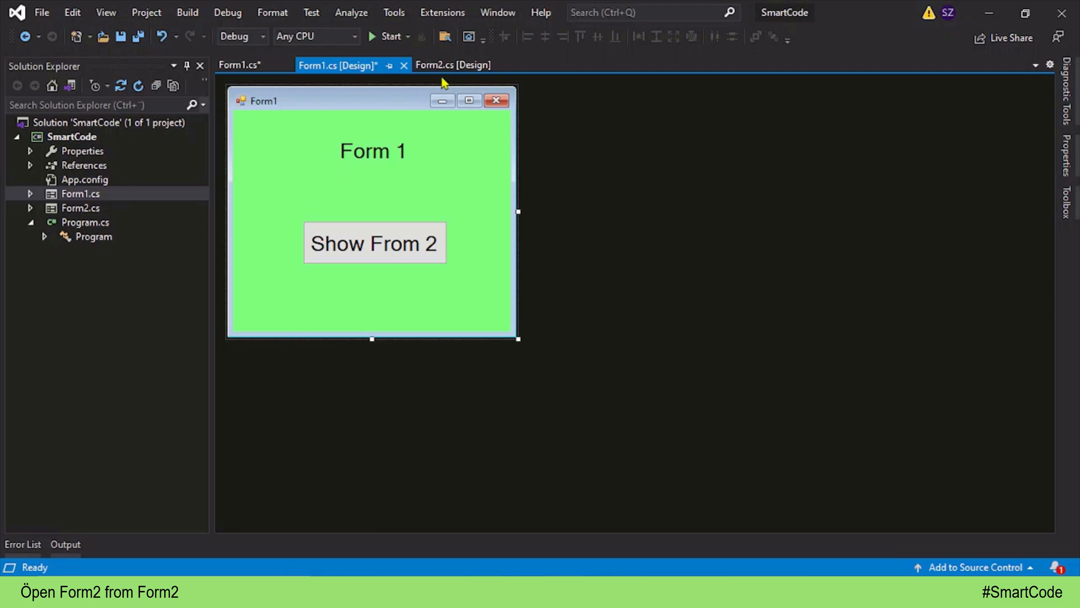
- Check both form designs, then start button1_Click with '// form2 object' and 'Form2 frm = new Form2();'
click(452, 64)
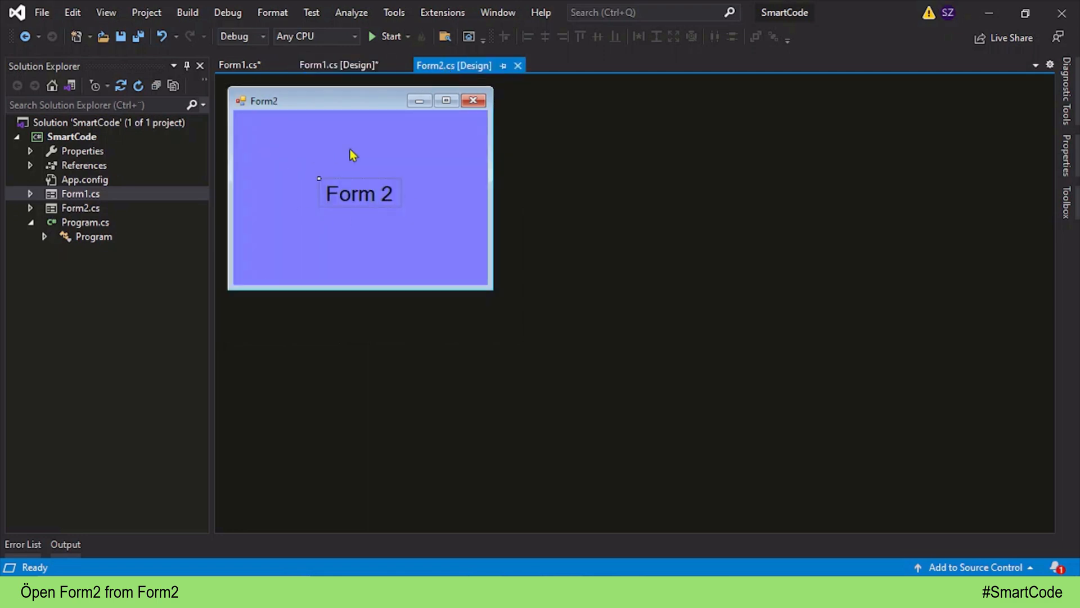
click(337, 65)
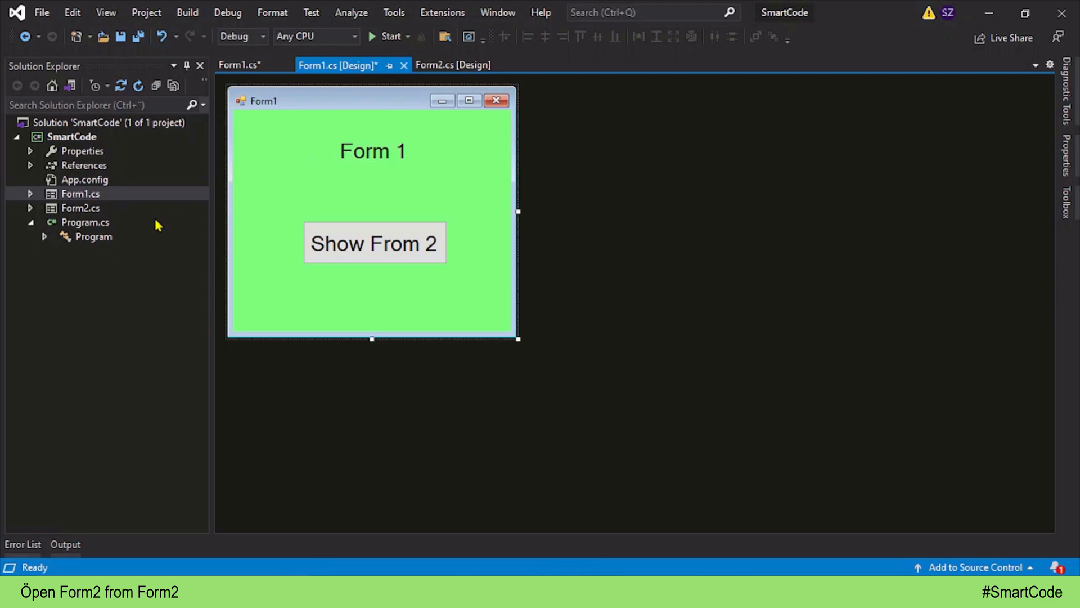
mouse_move(89, 230)
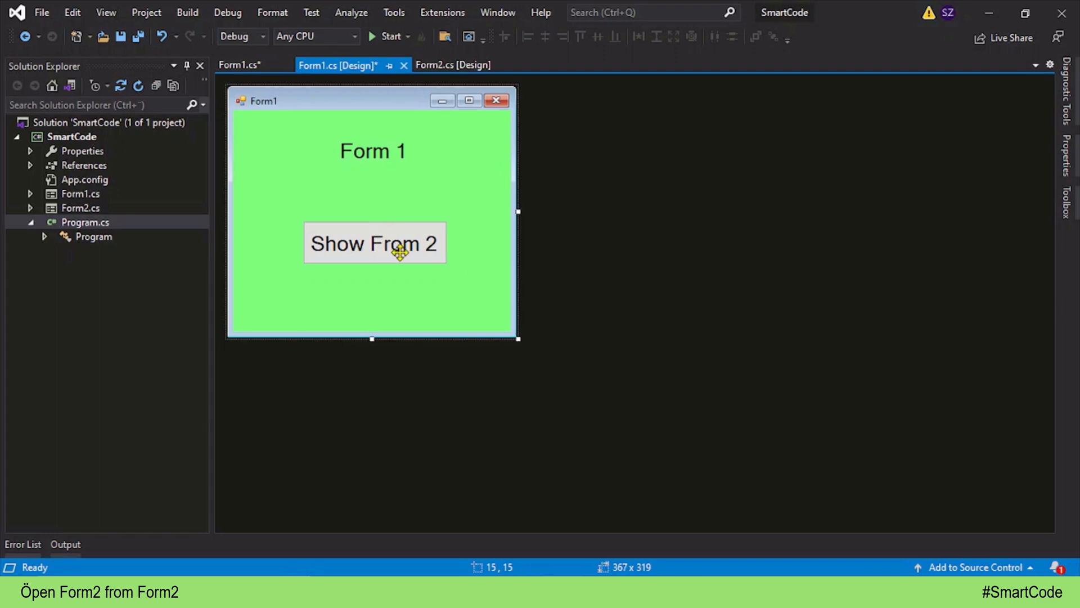
double_click(374, 243)
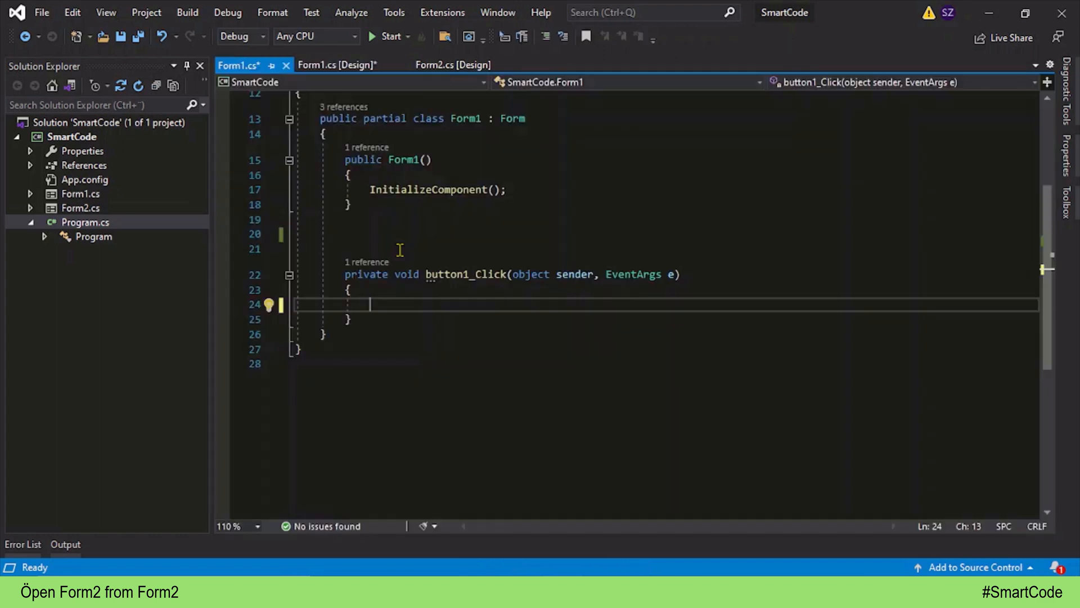
text(// form2)
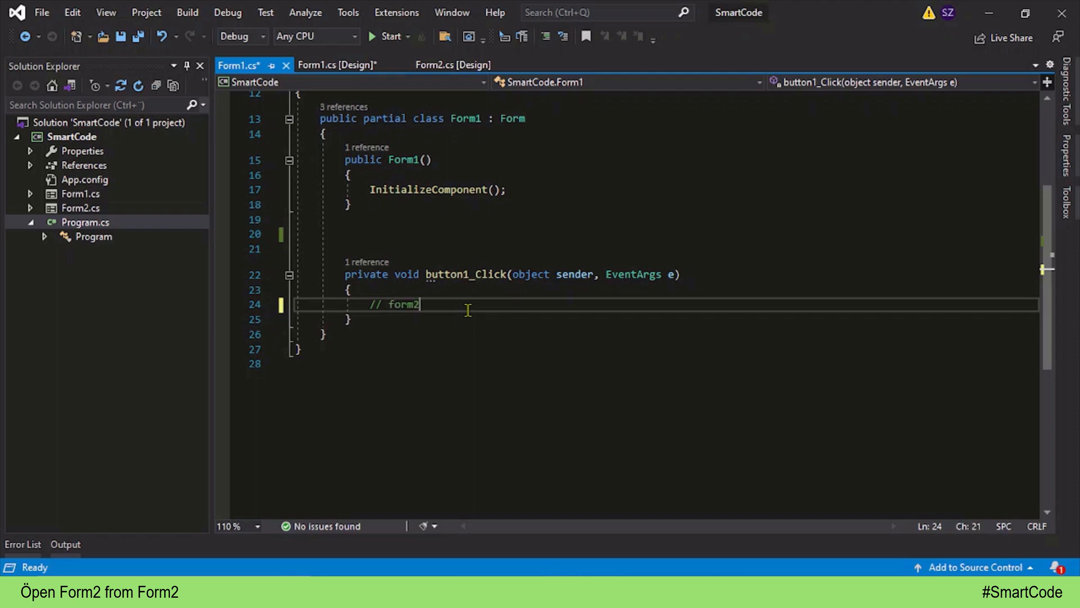
text(object)
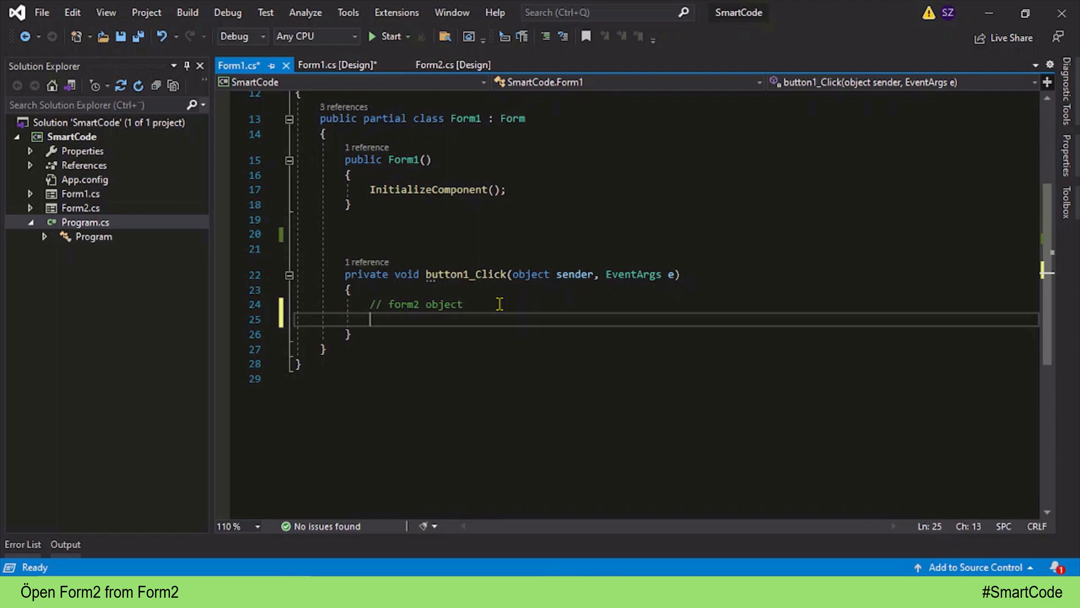
text(Form2)
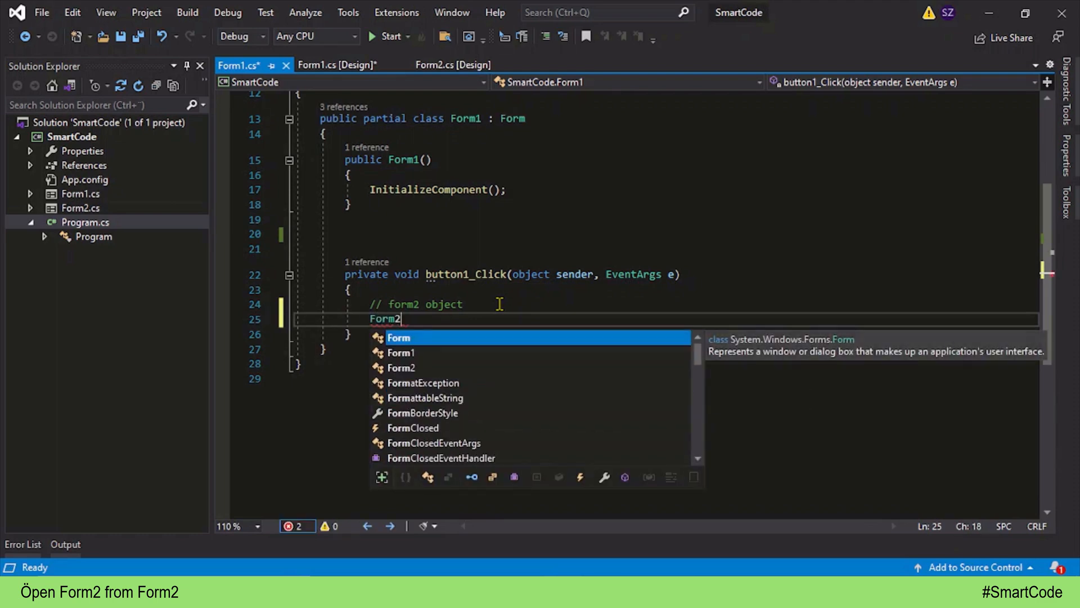
text(frm =)
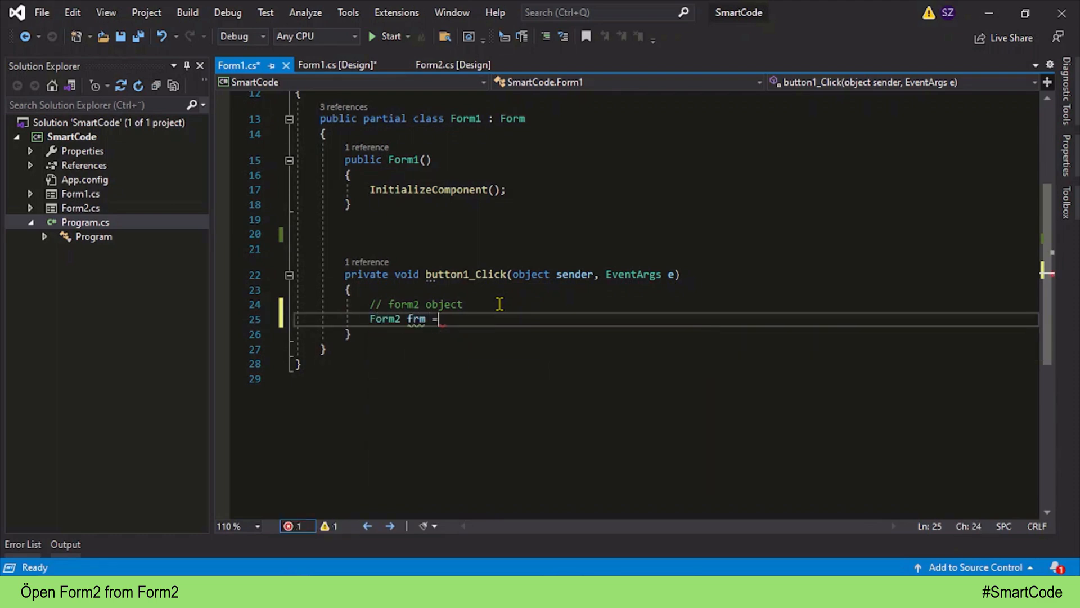
text(new Form2();)
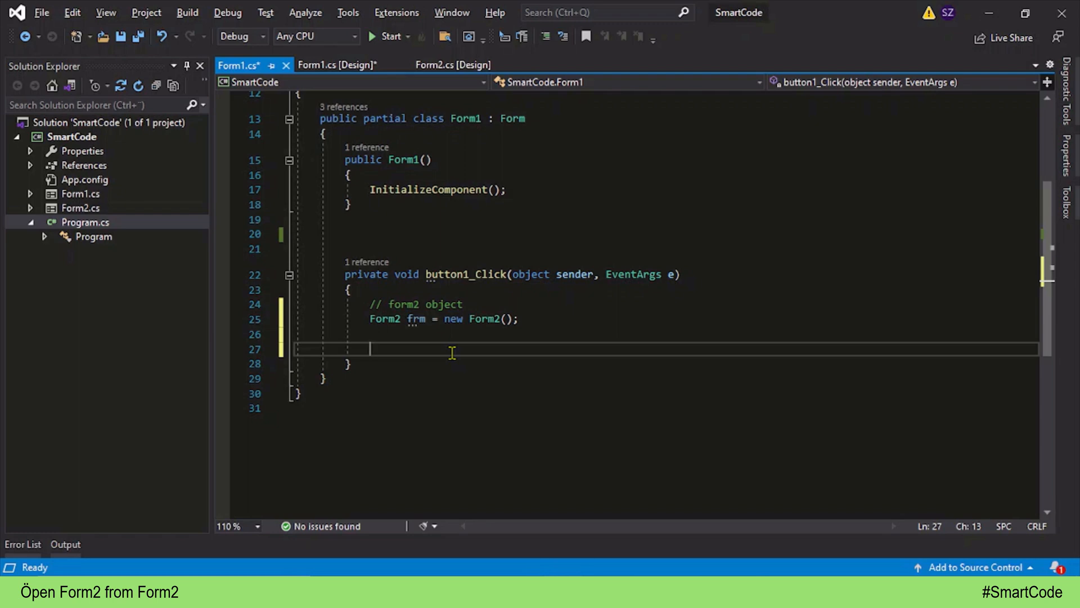
- Type the comment lines '// 1 modeless dialog' and '// 2 modal dialog' in button1_Click
text(// 1)
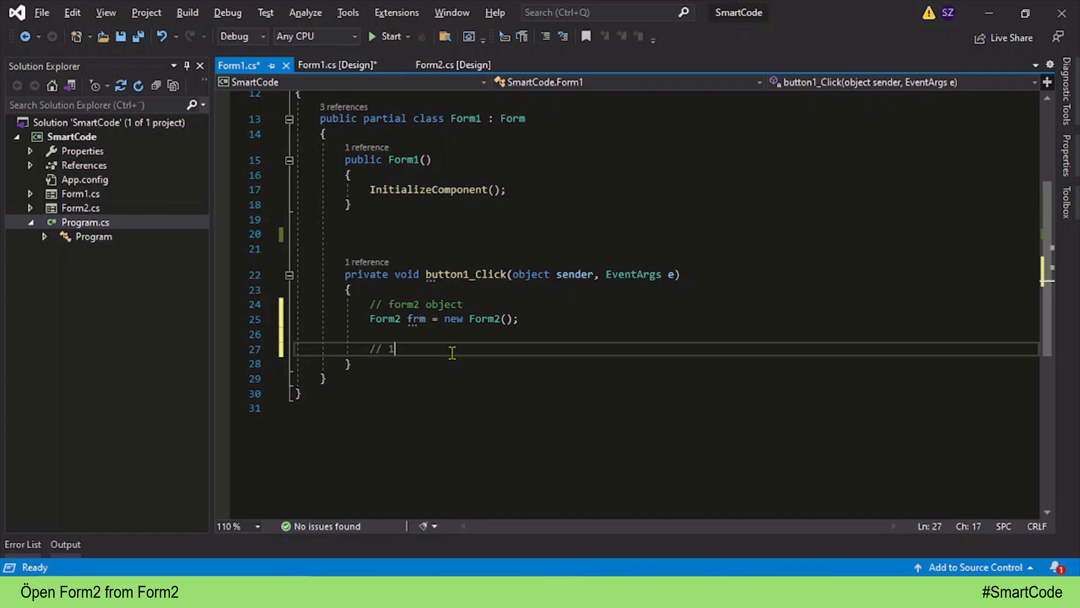
text(modeles)
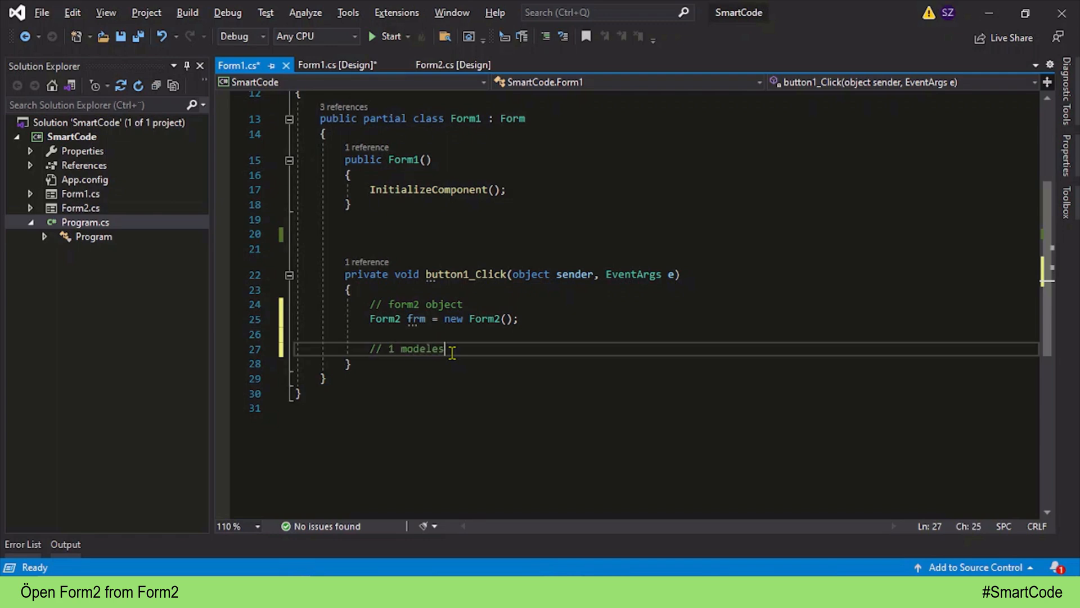
text(dialog)
text(//)
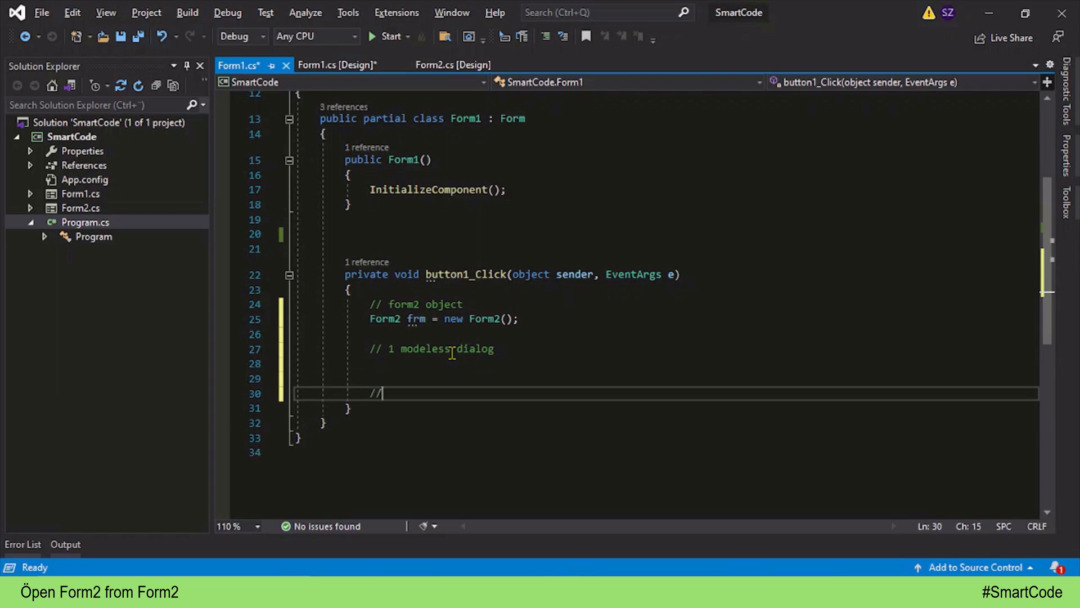
text(2 mo)
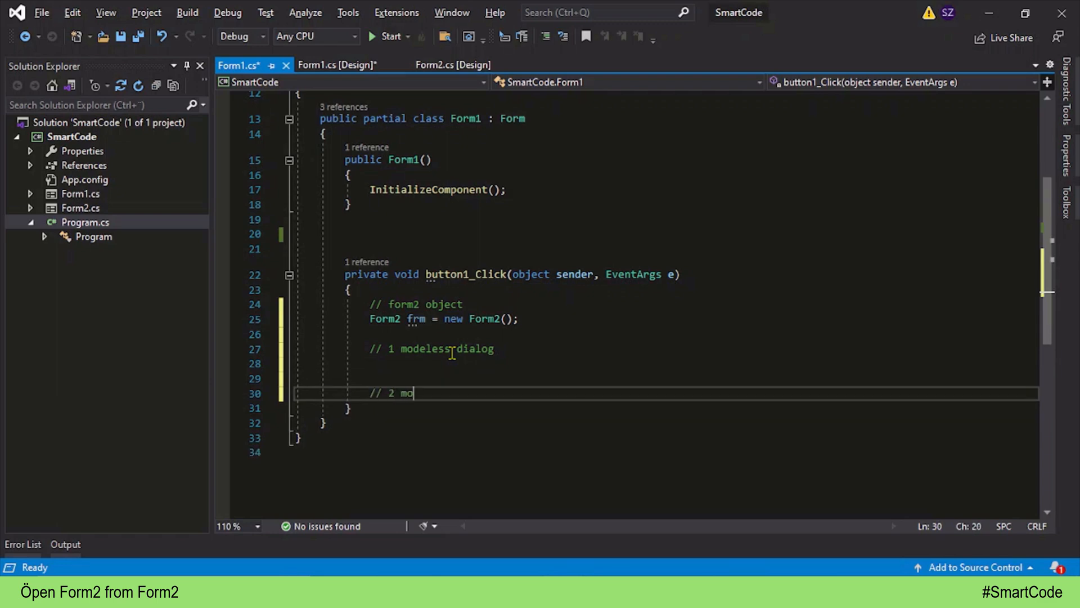
text(dal dial)
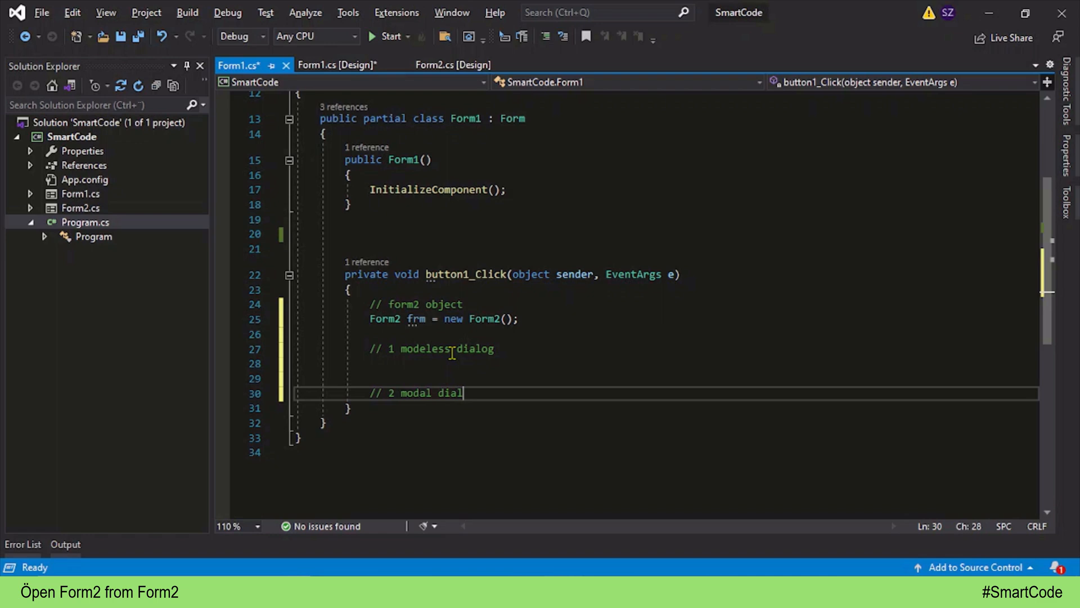
text(og)
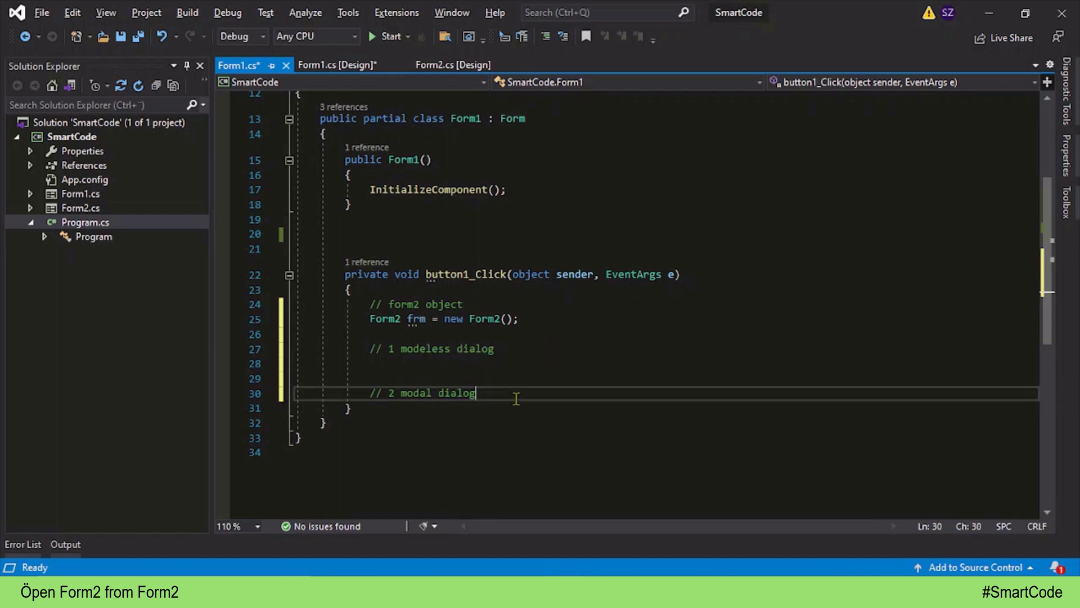
- Append ', Show()' and ', ShowDialog()' to the two dialog comments
text(,)
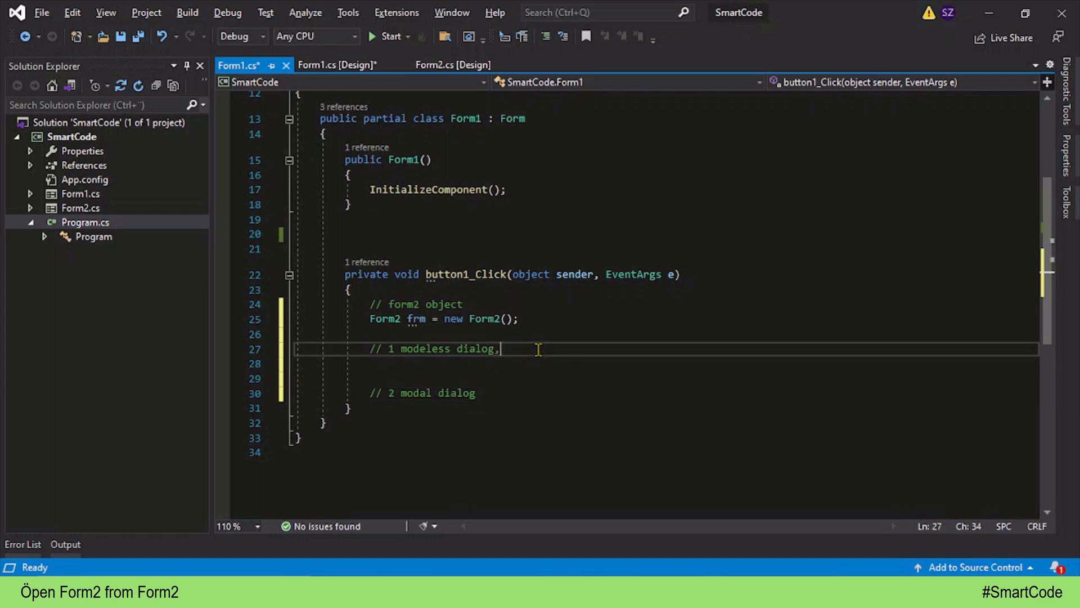
text(Show)
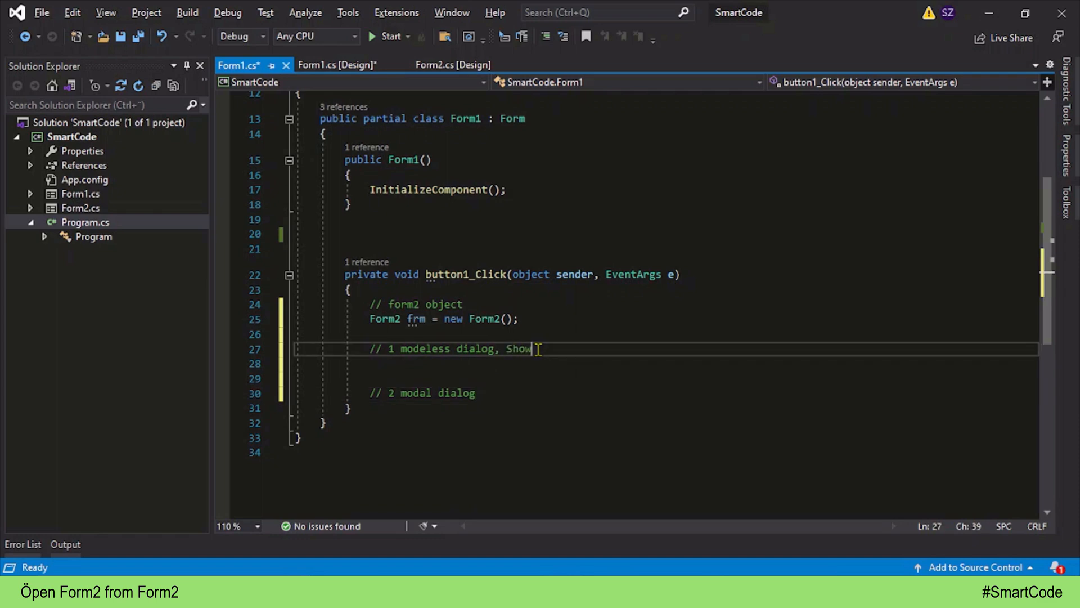
text(())
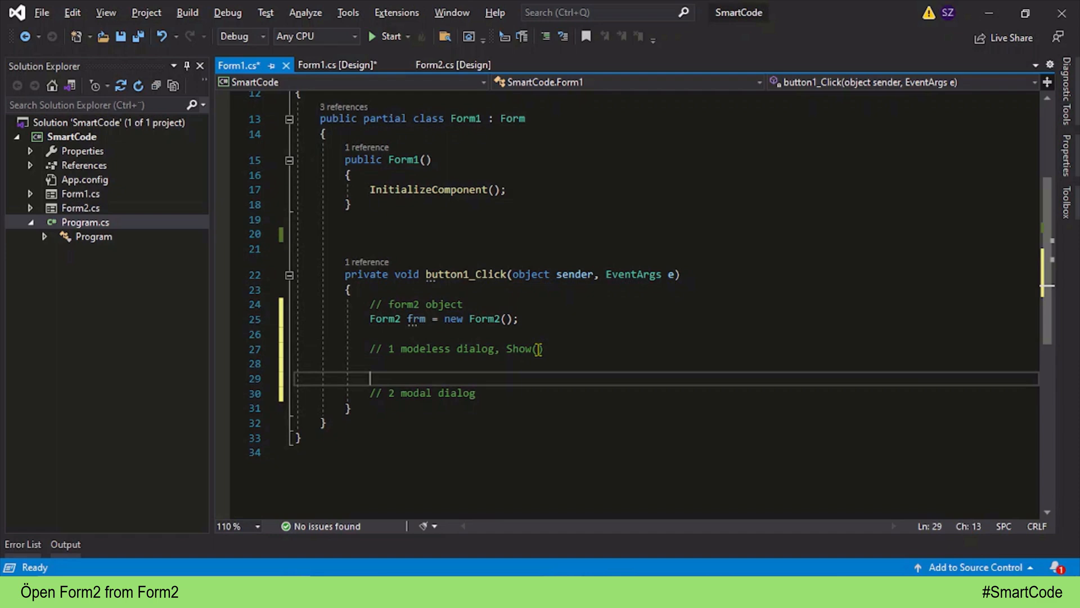
text(,)
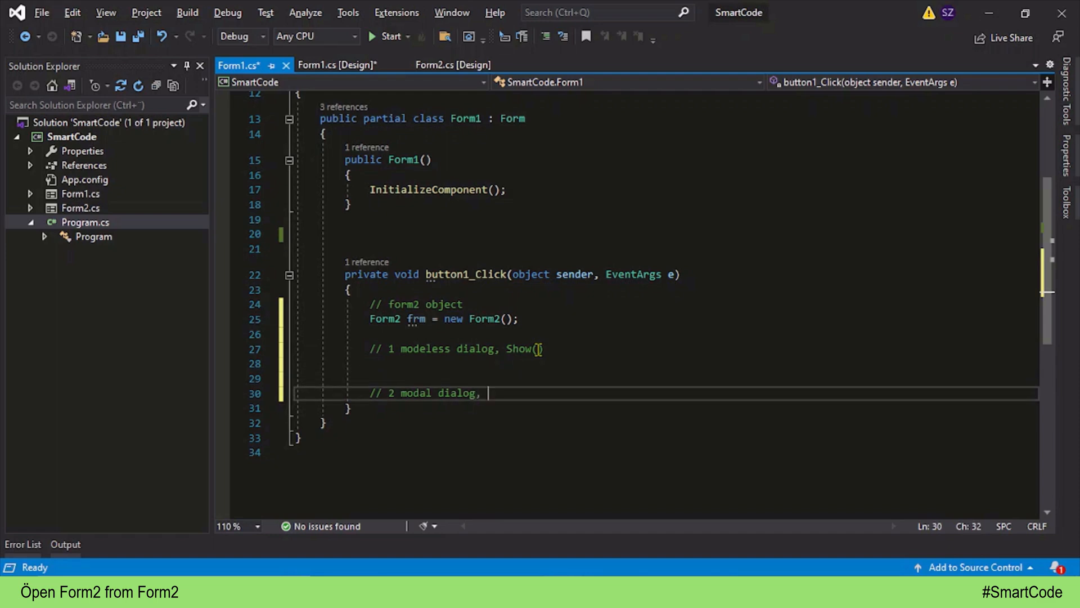
text(ShowDi)
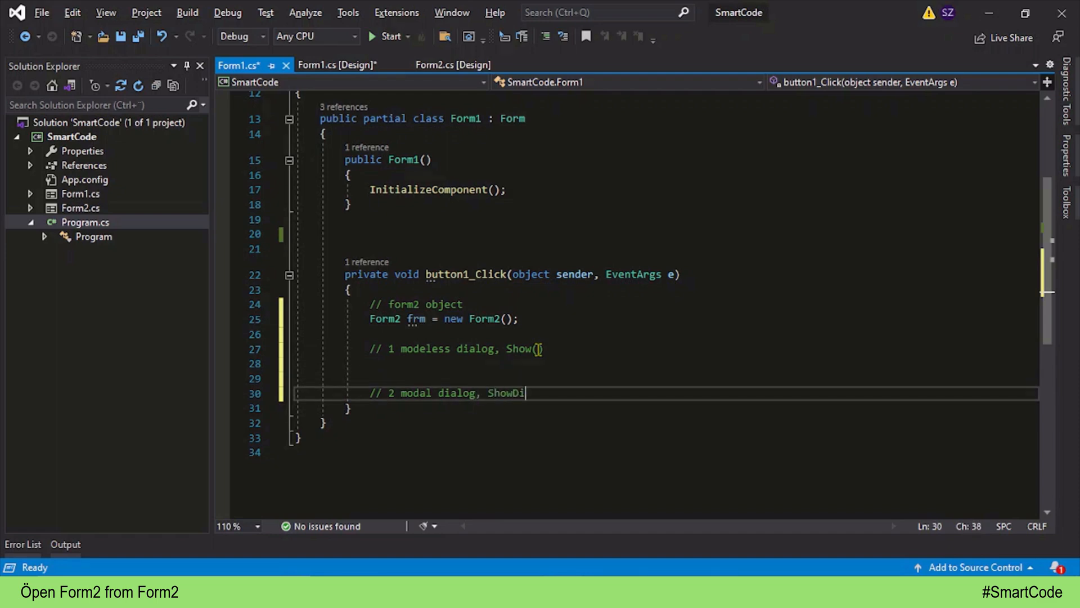
text(alog()
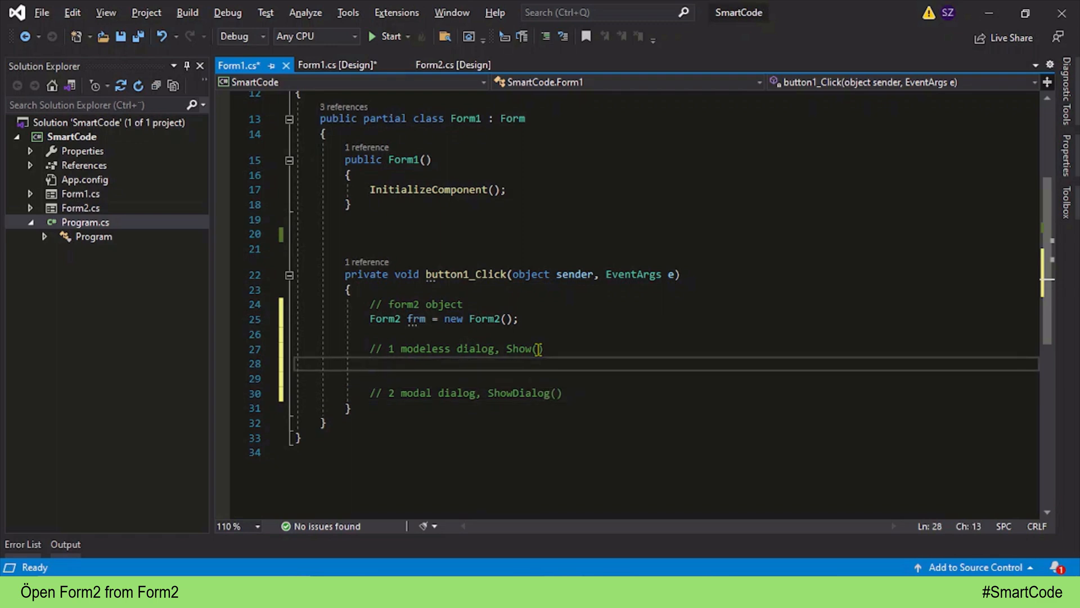
- Add frm.Show(); under the modeless comment and select the word 'modeless'
text(frm.show()
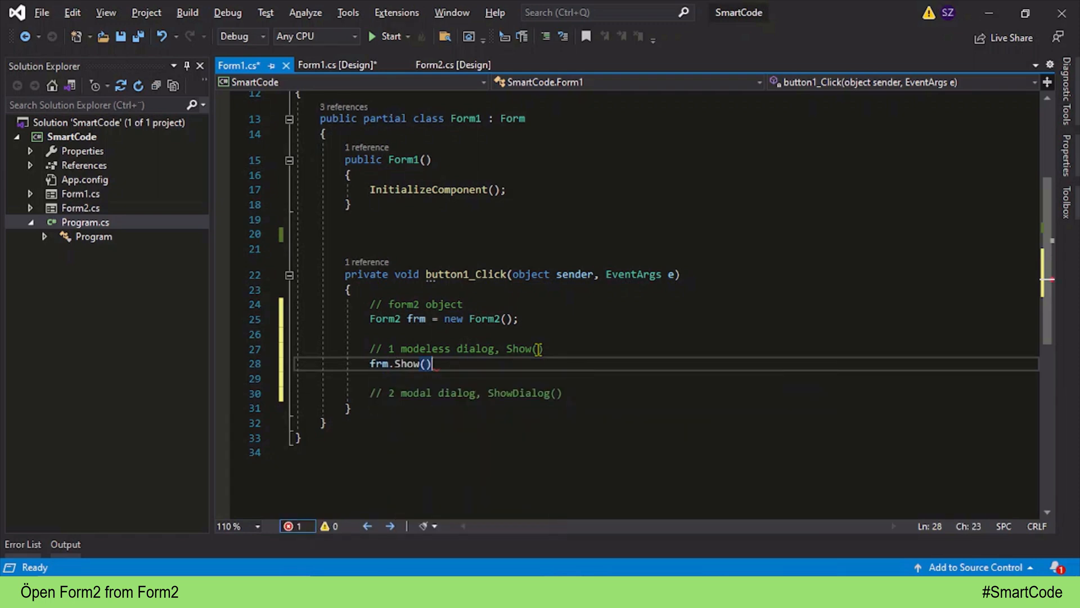
text(;)
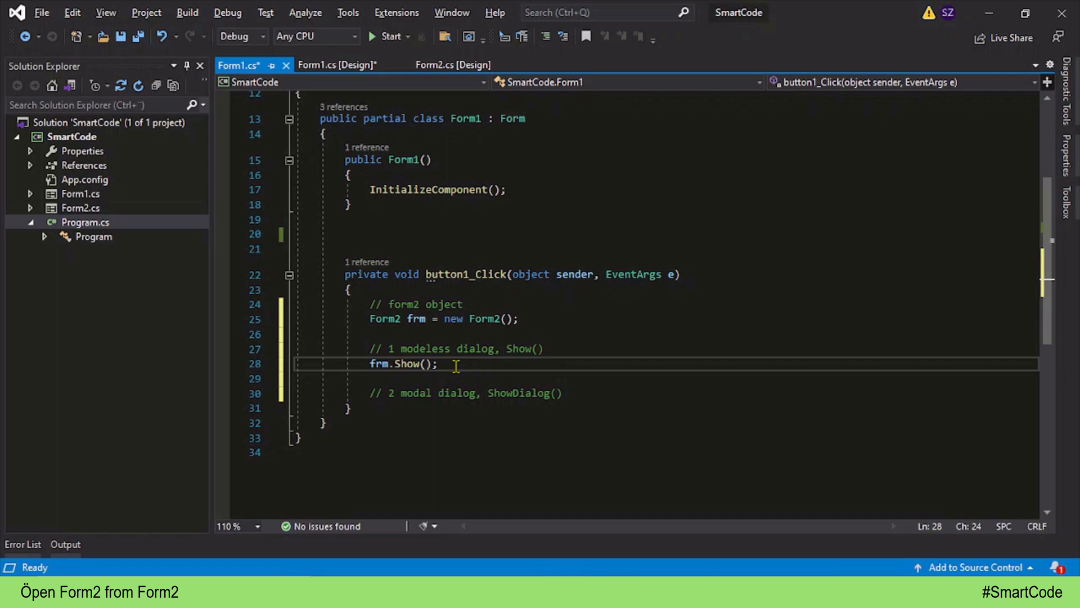
double_click(425, 349)
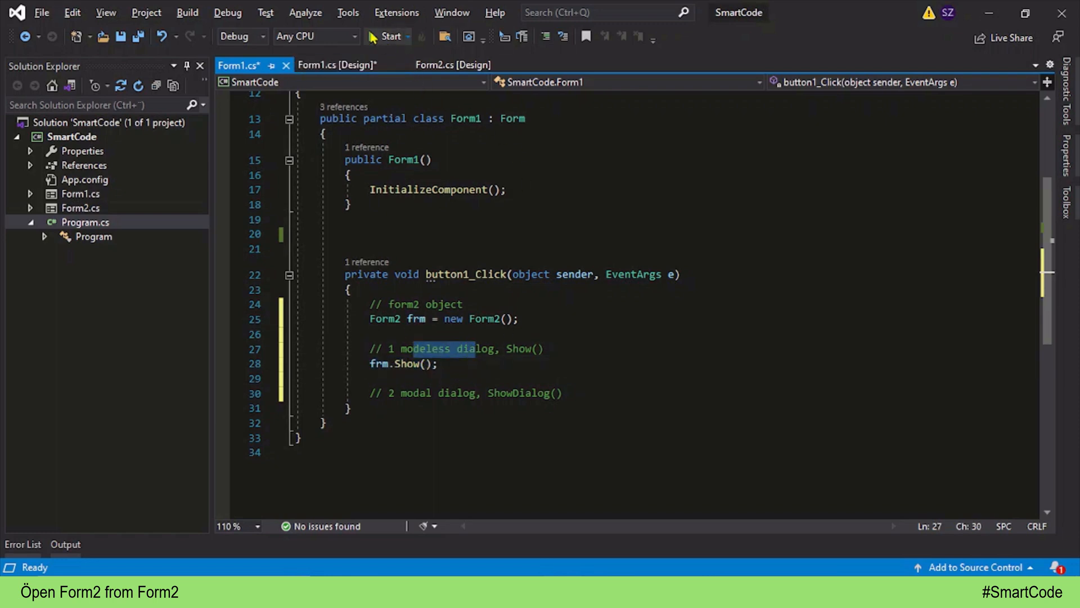
- Run the app, open Form2 modelessly beside Form1, then close Form1 to stop it
click(383, 36)
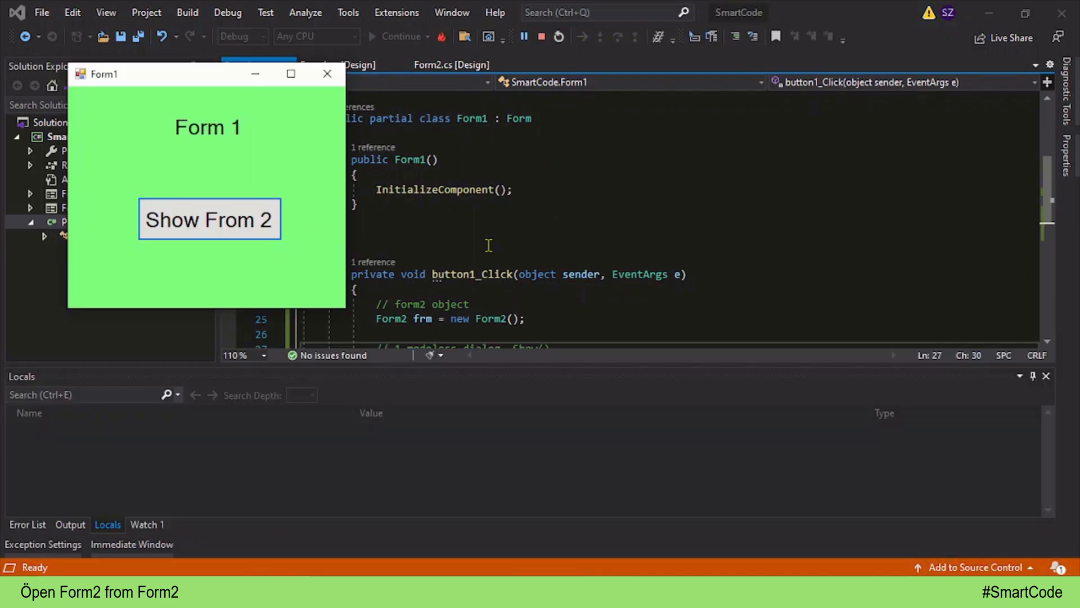
mouse_move(228, 234)
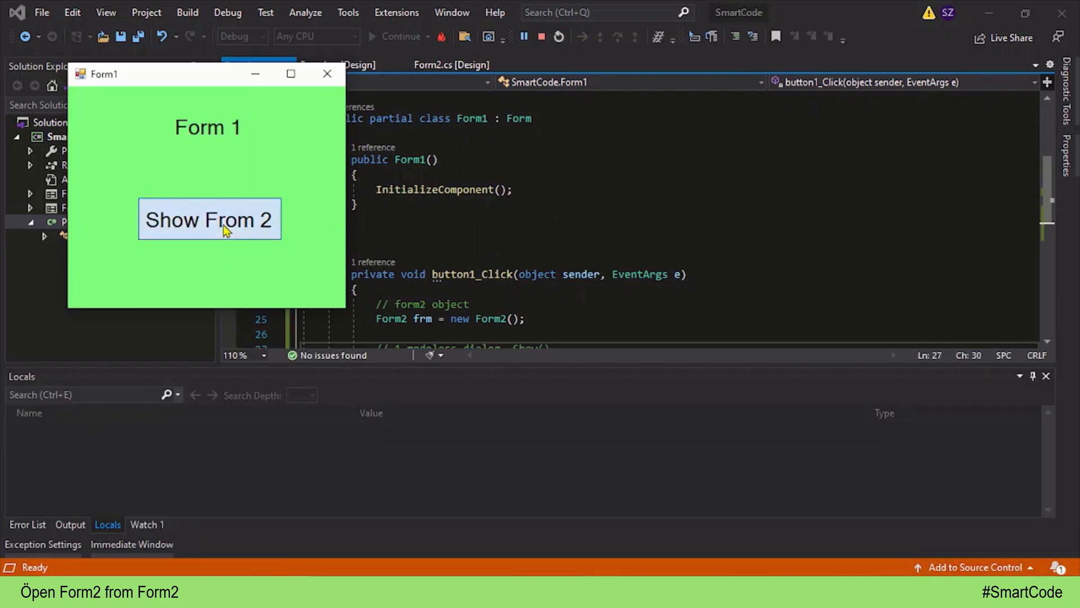
click(209, 219)
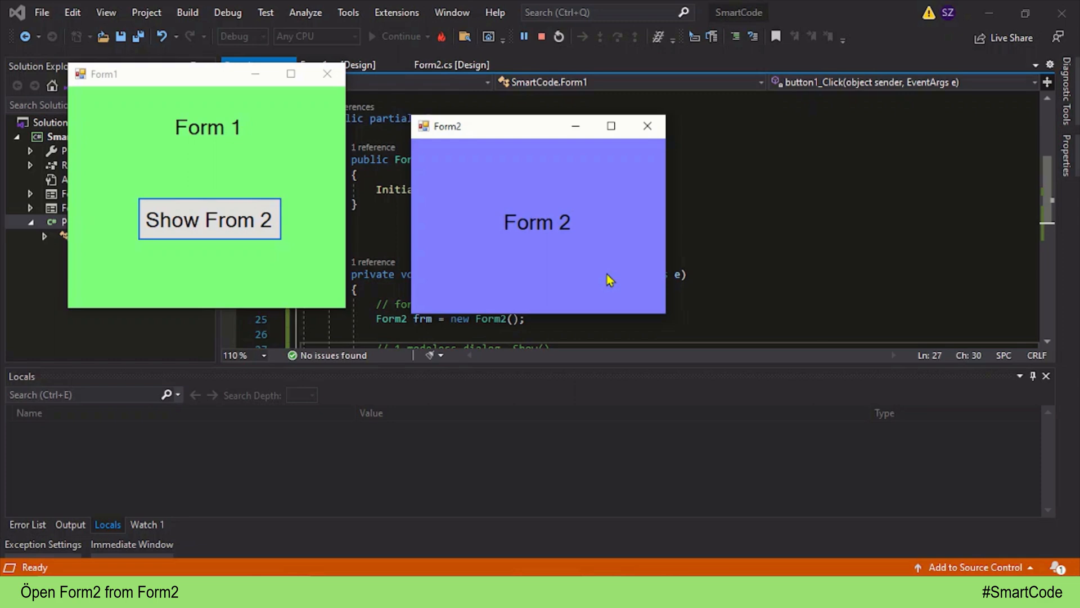
mouse_move(513, 247)
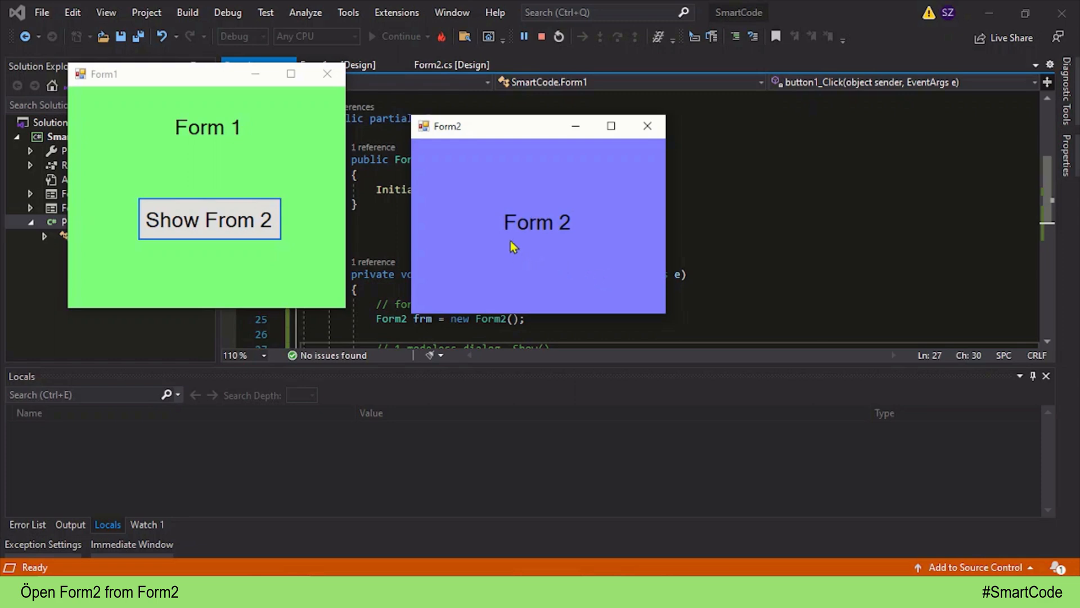
mouse_move(257, 147)
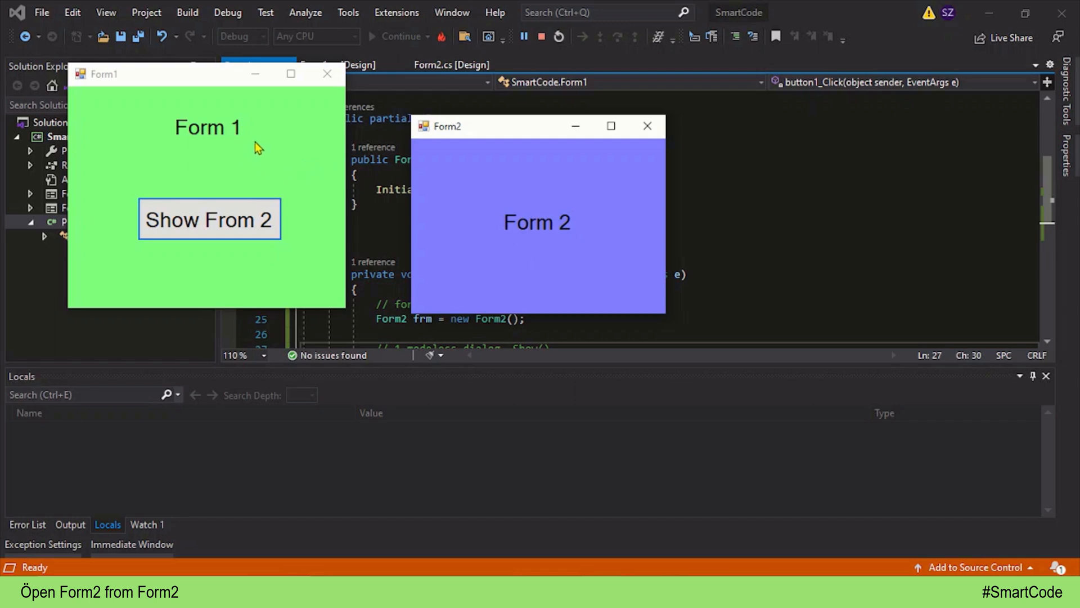
mouse_move(512, 232)
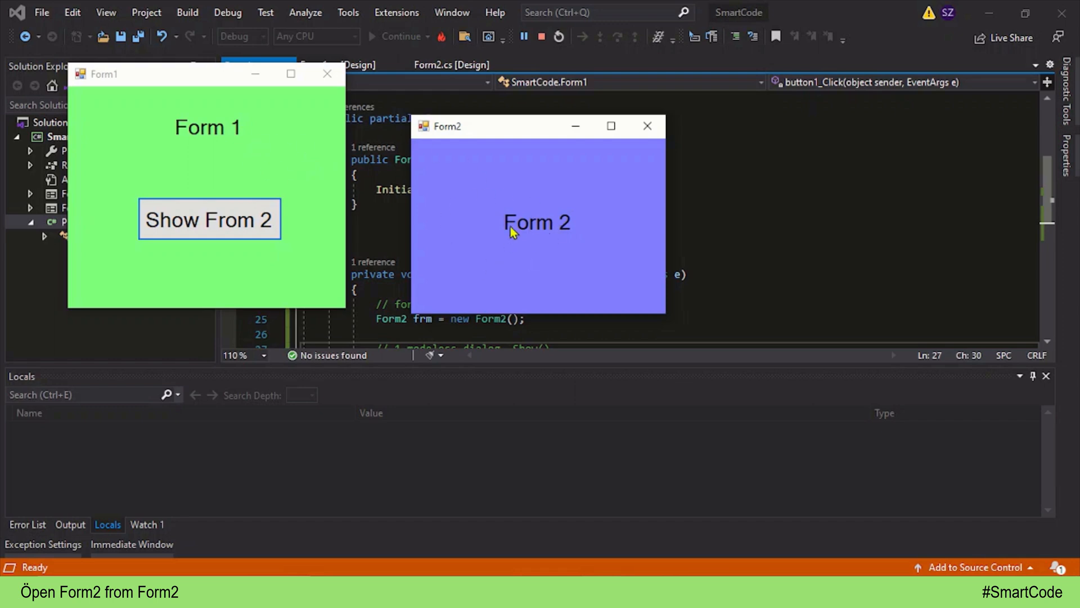
mouse_move(573, 249)
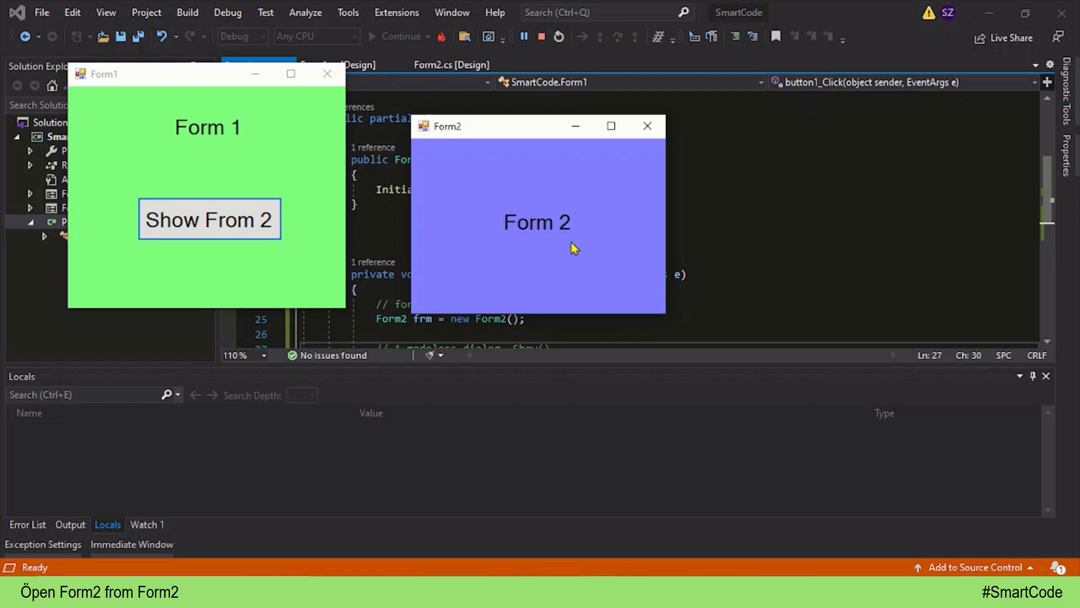
mouse_move(428, 157)
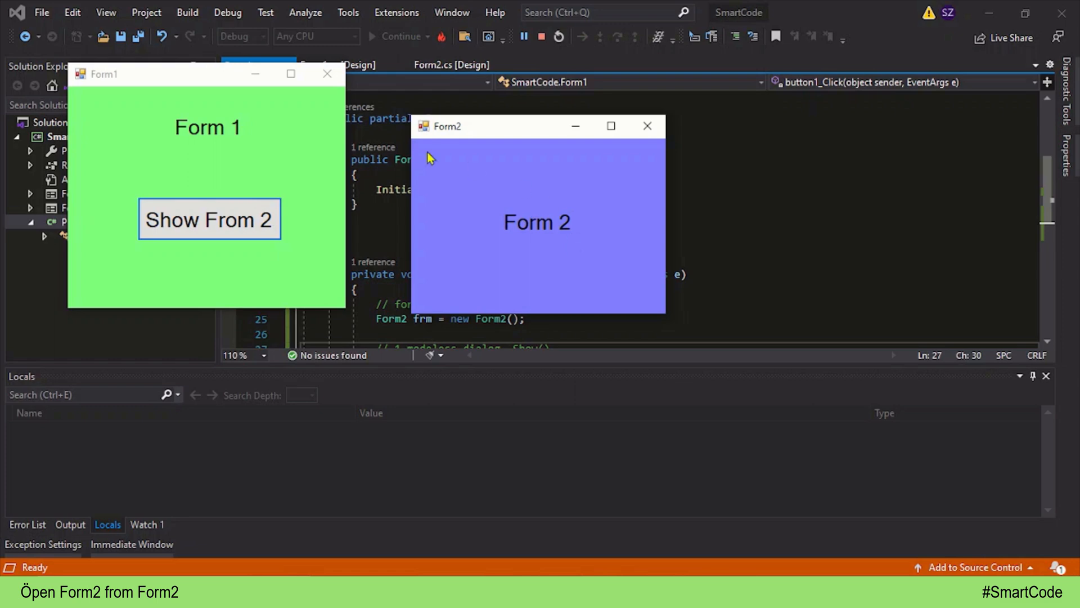
mouse_move(227, 155)
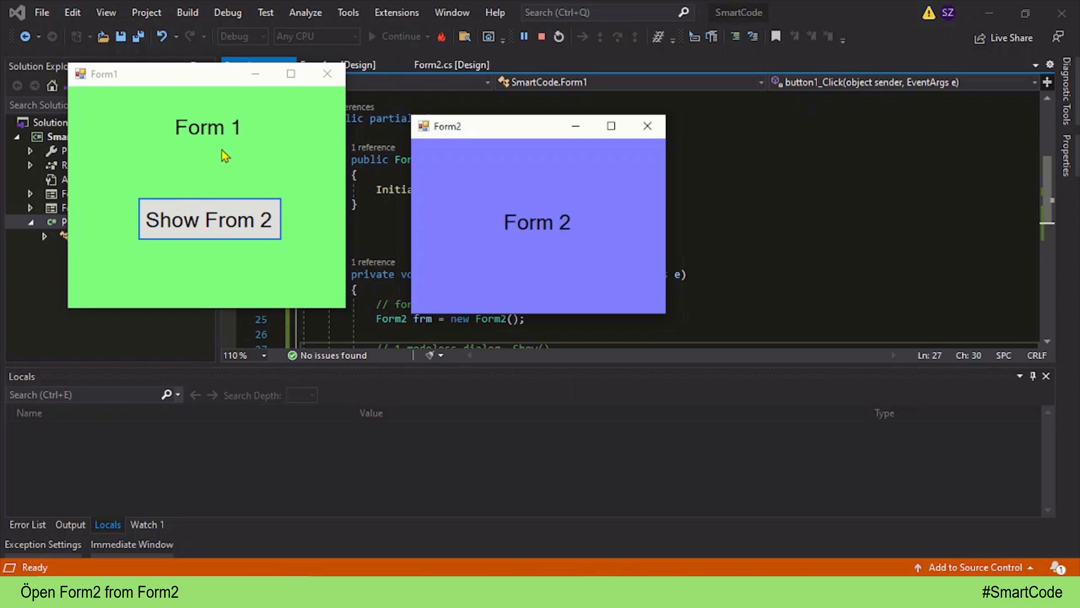
mouse_move(305, 150)
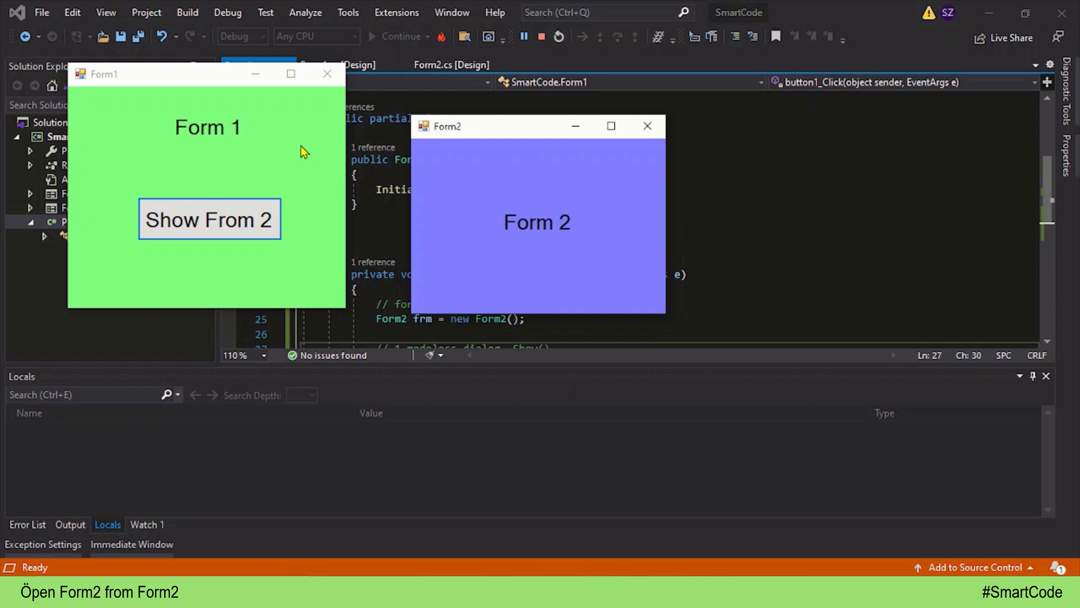
mouse_move(327, 74)
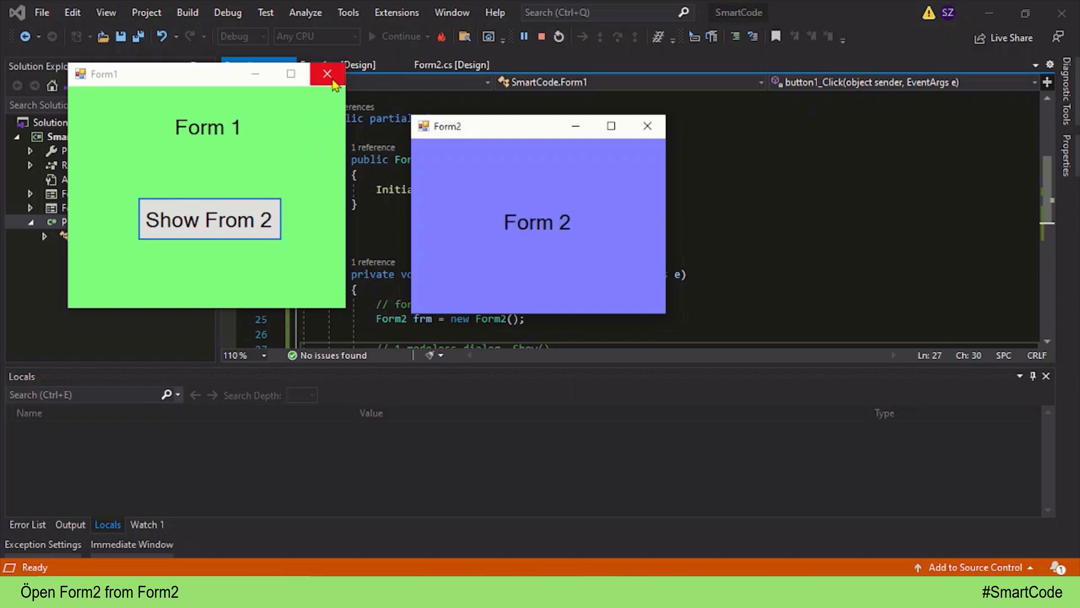
mouse_move(328, 74)
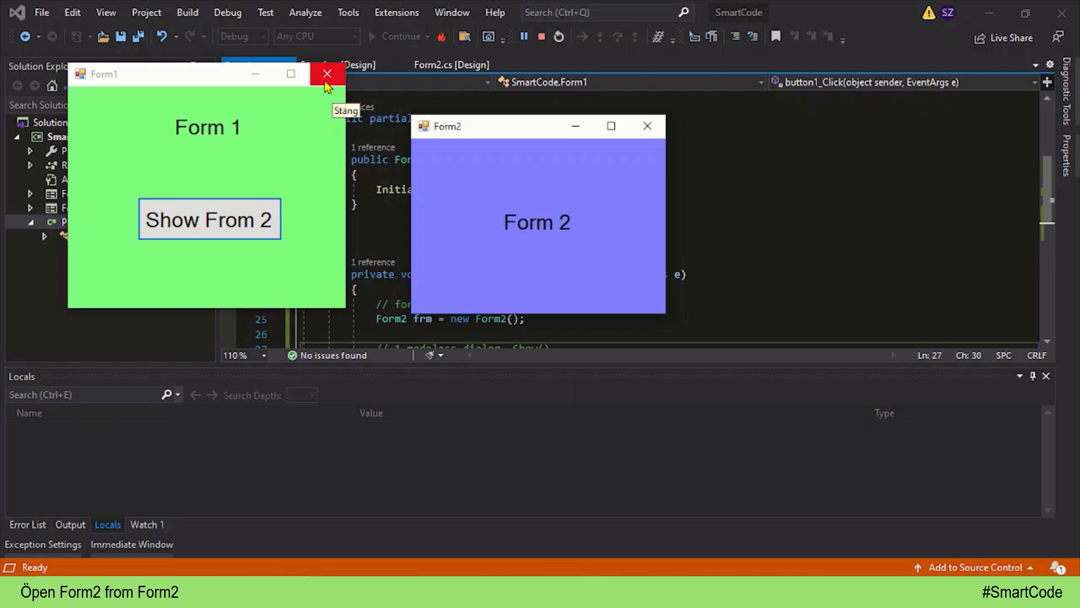
click(327, 73)
text(// 2 modal dialog, ShowDialog()
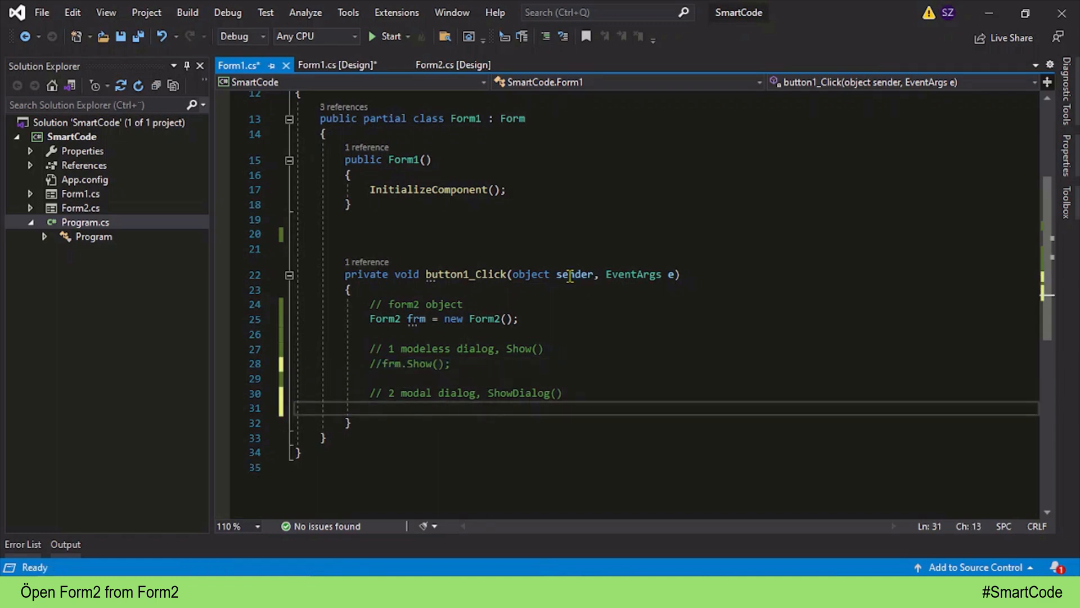
- Add frm.ShowDialog(); under the modal dialog comment on line 31 and rerun the app
text(frm)
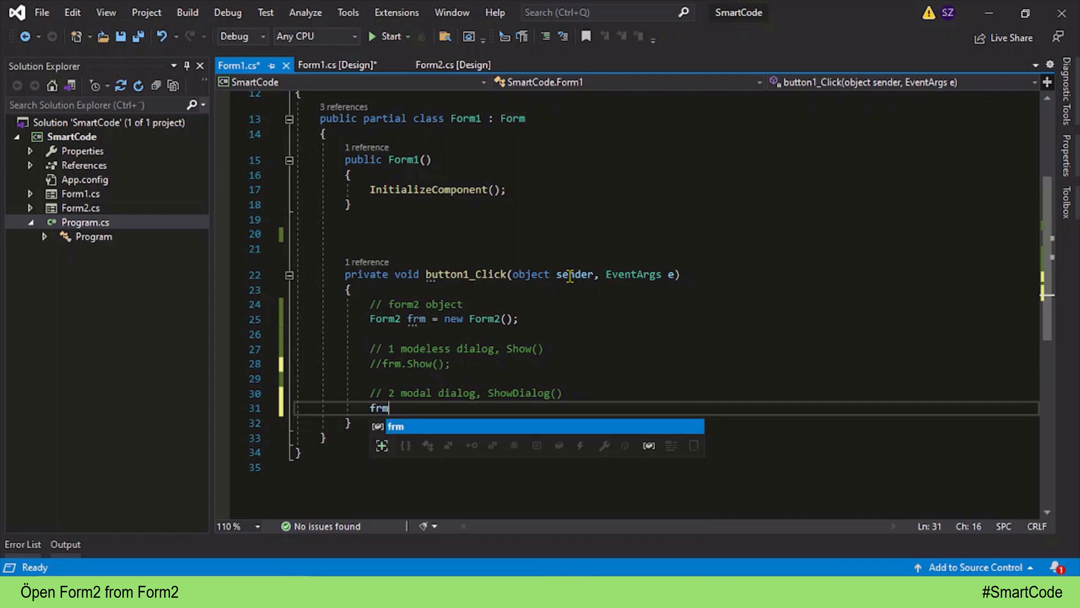
text(.ShowDialog)
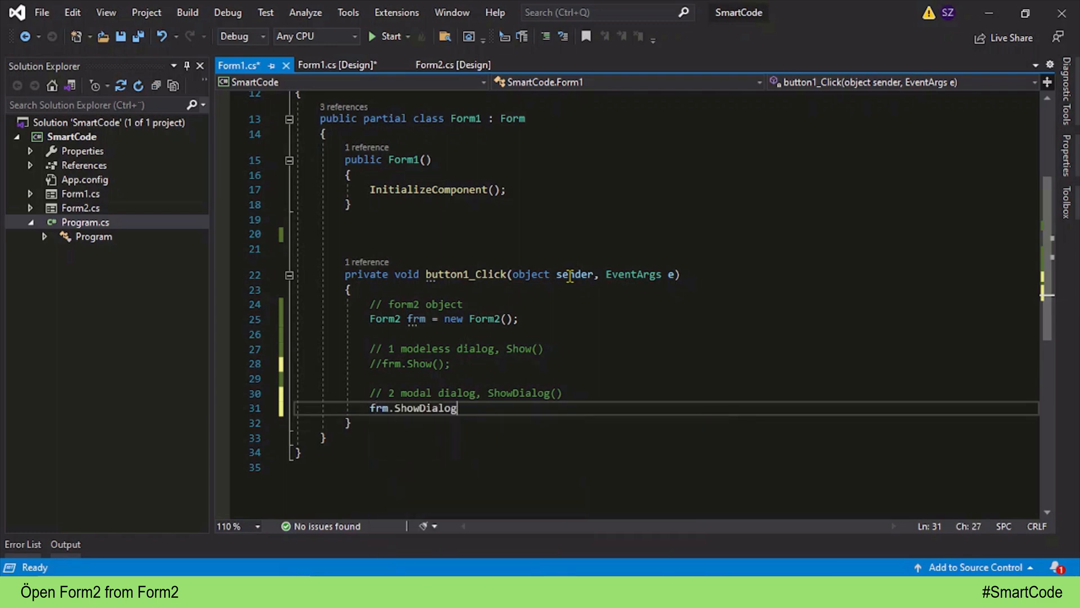
text(();)
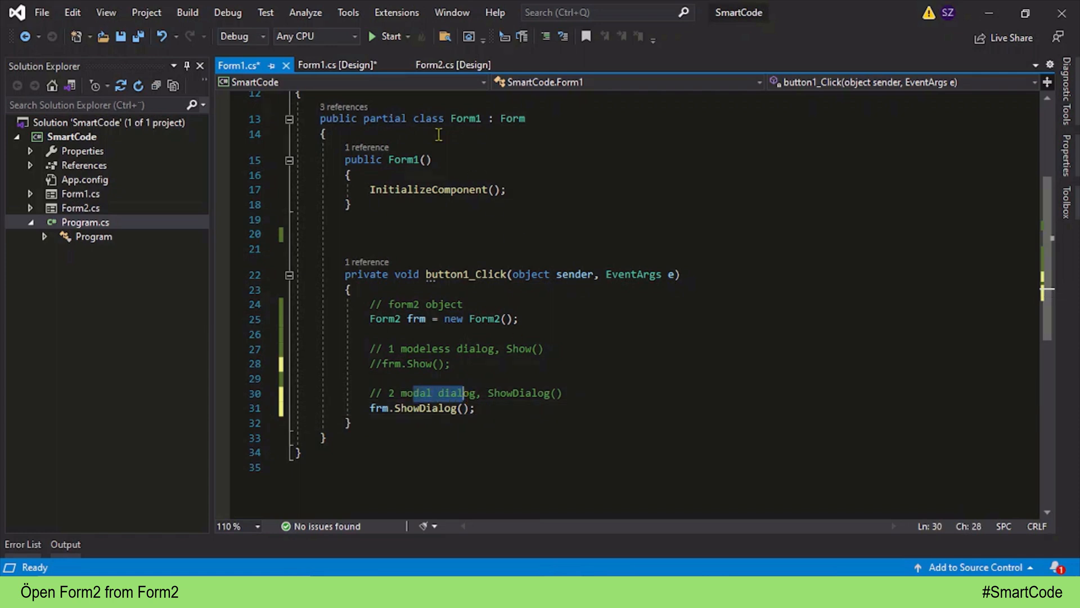
click(387, 36)
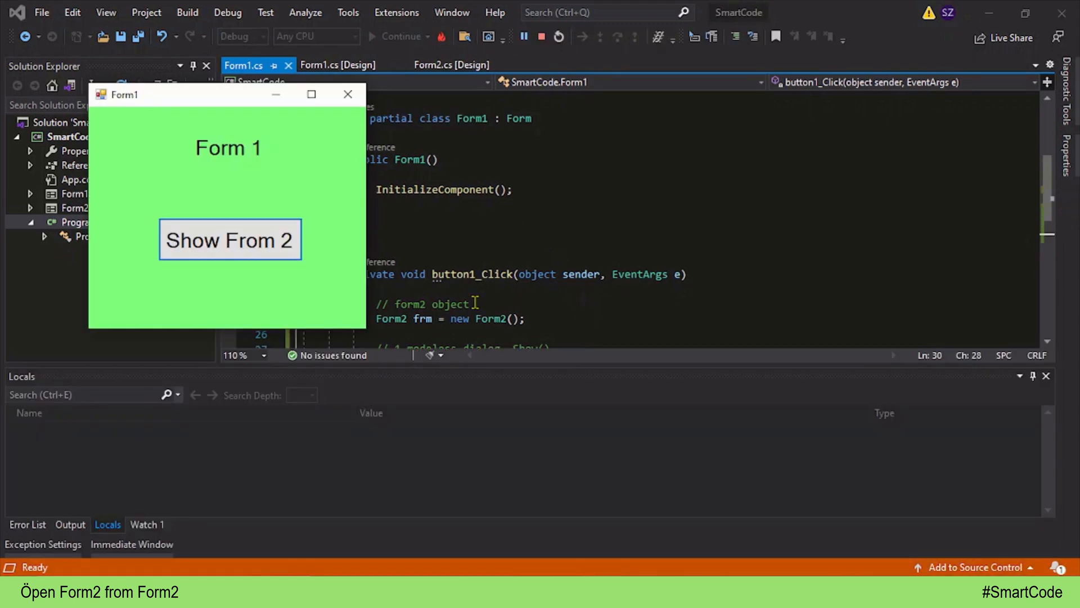
- Click 'Show From 2' so Form2 opens as a modal dialog blocking Form1
click(230, 240)
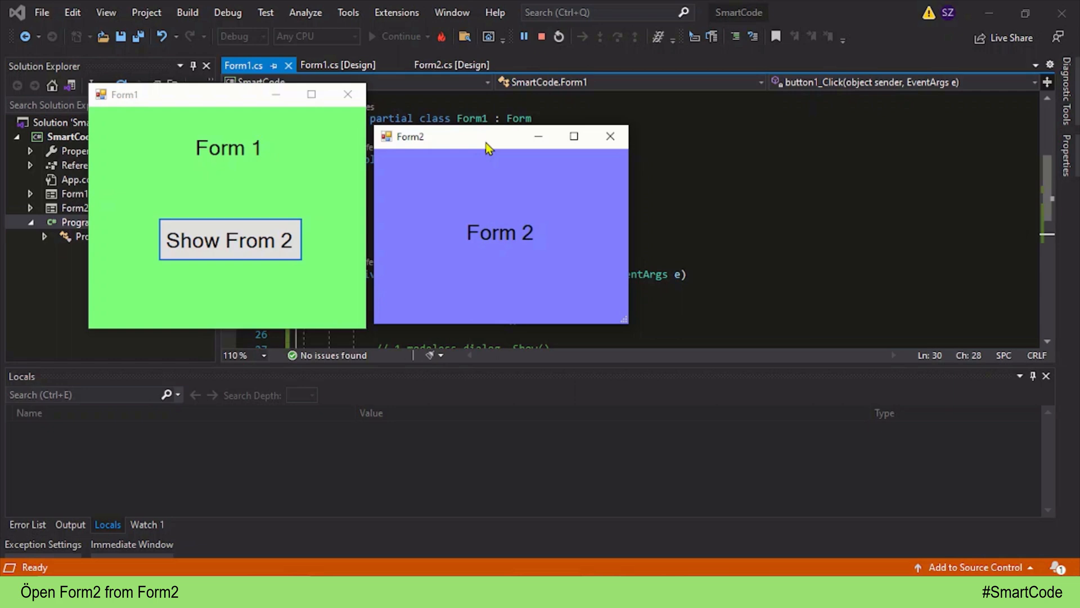
mouse_move(225, 151)
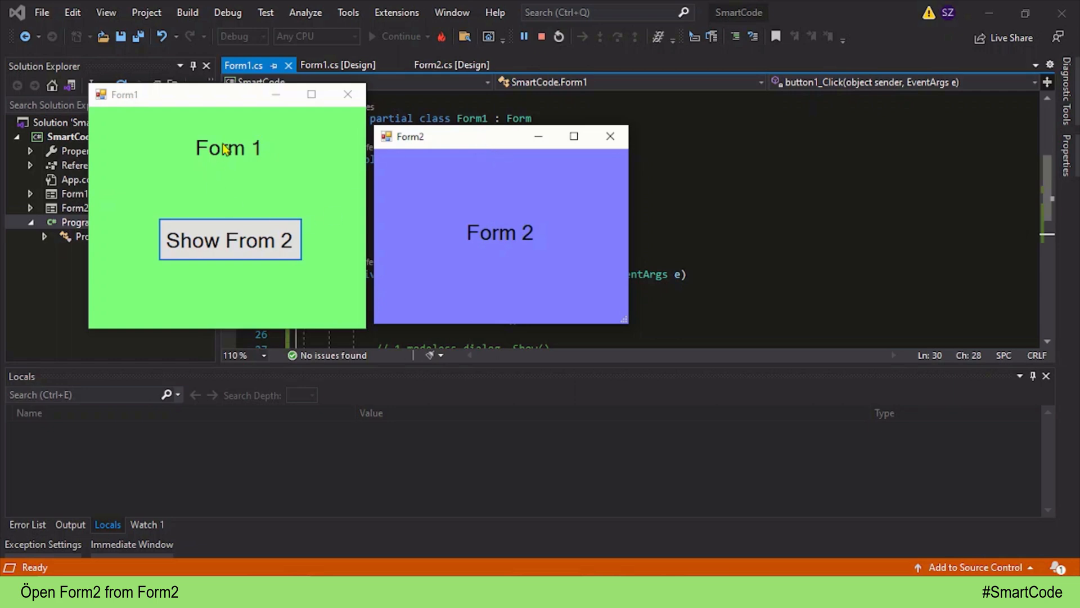
mouse_move(537, 250)
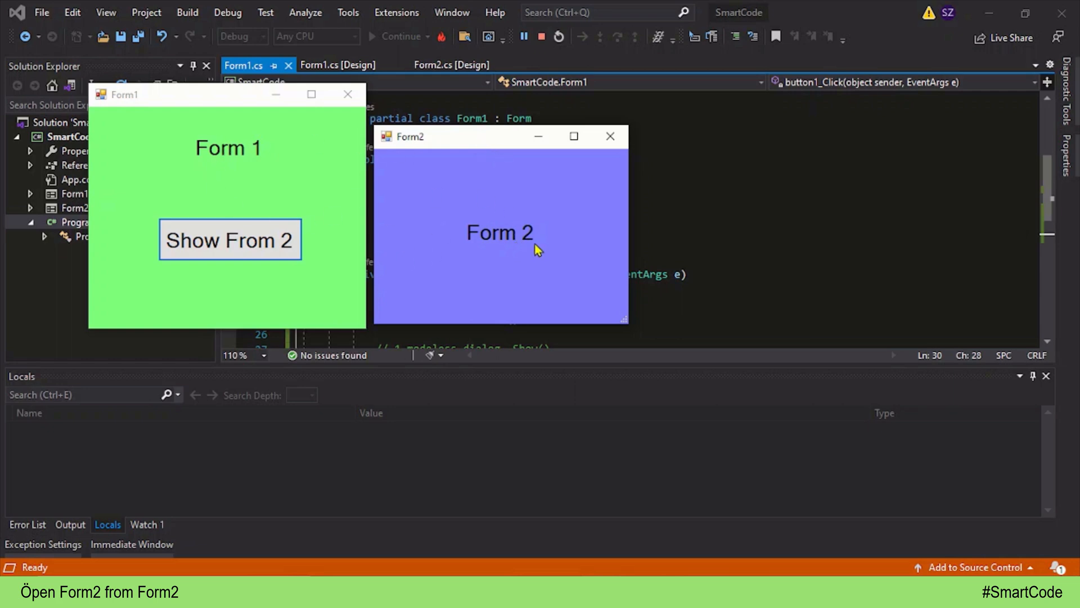
mouse_move(457, 254)
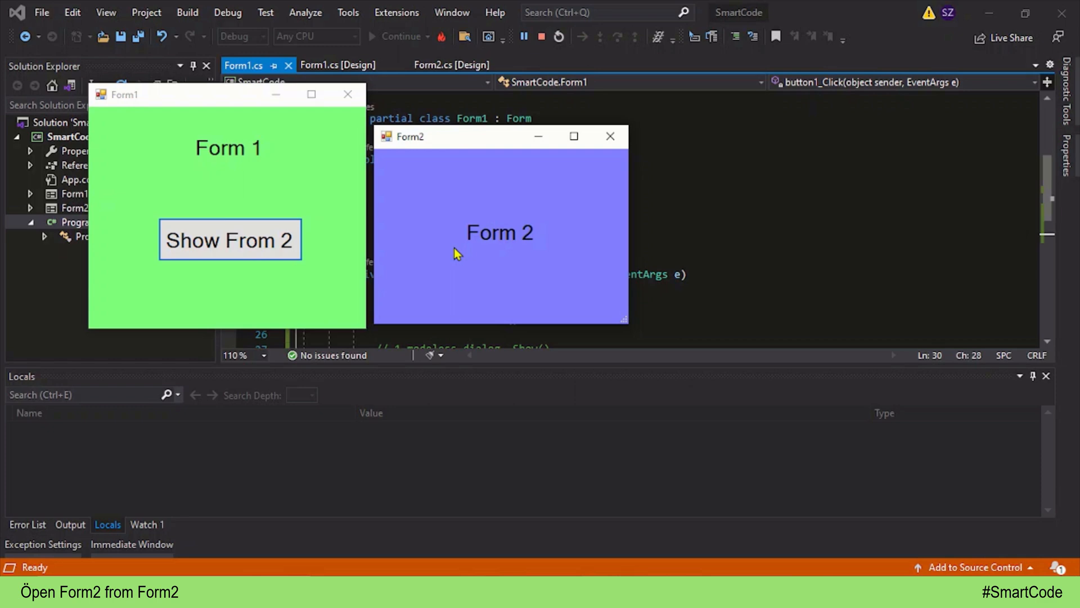
mouse_move(499, 256)
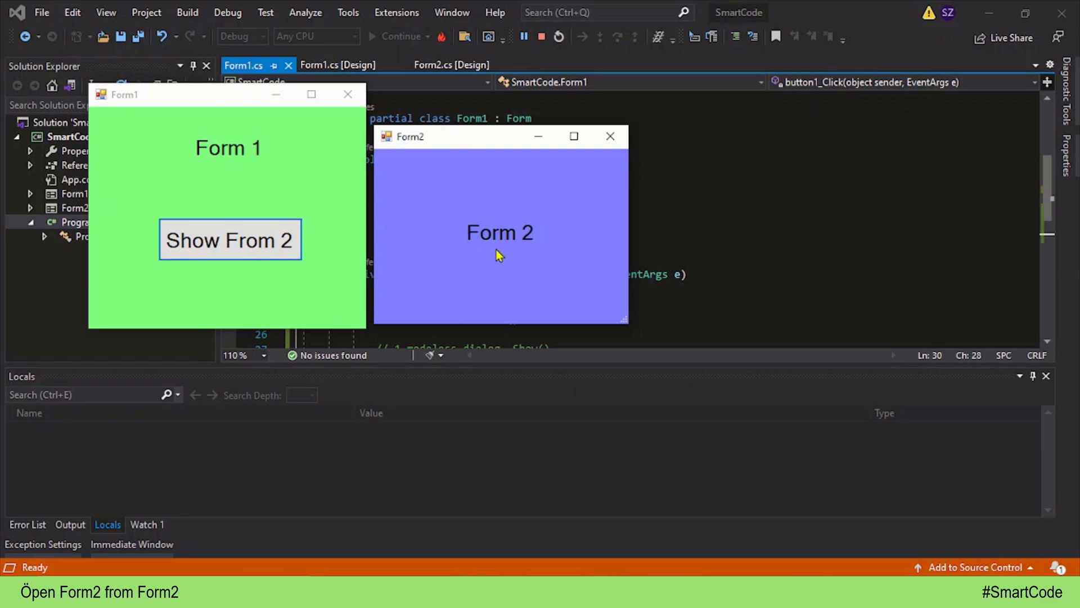
mouse_move(429, 196)
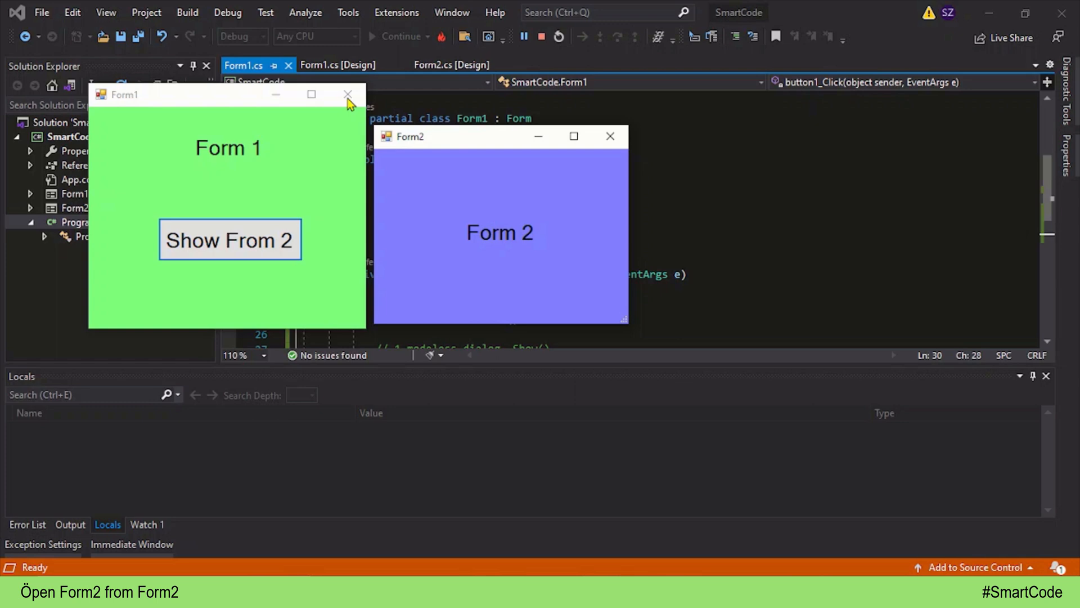
mouse_move(224, 170)
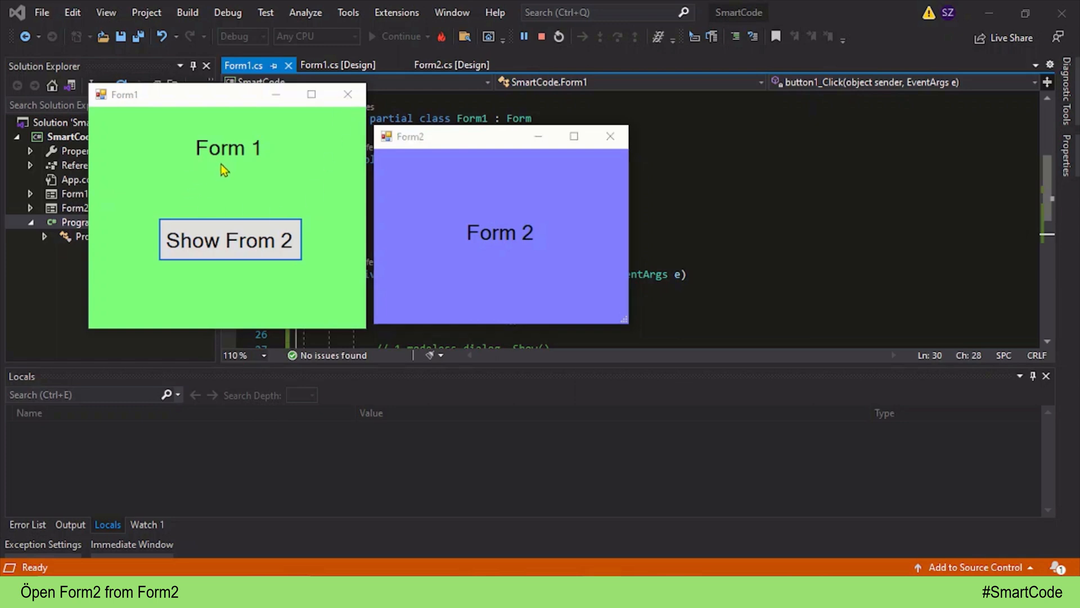
mouse_move(307, 153)
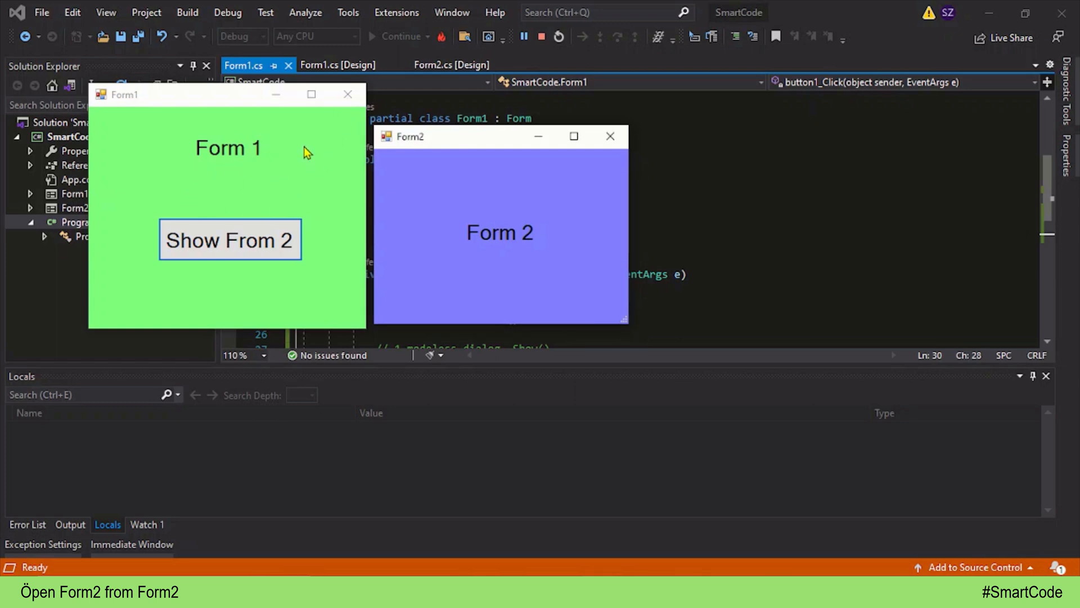
mouse_move(264, 172)
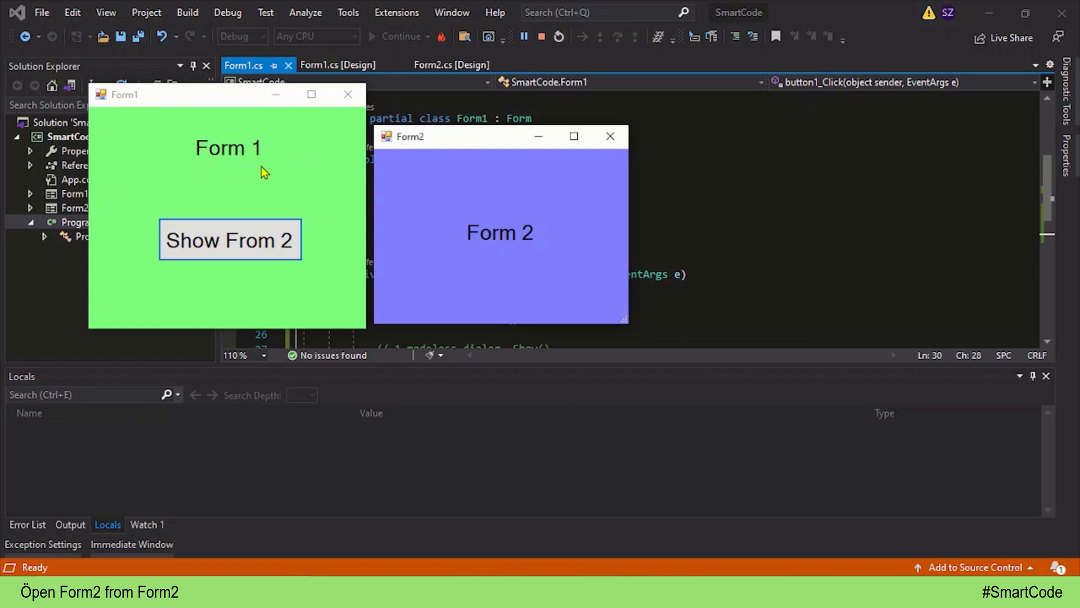